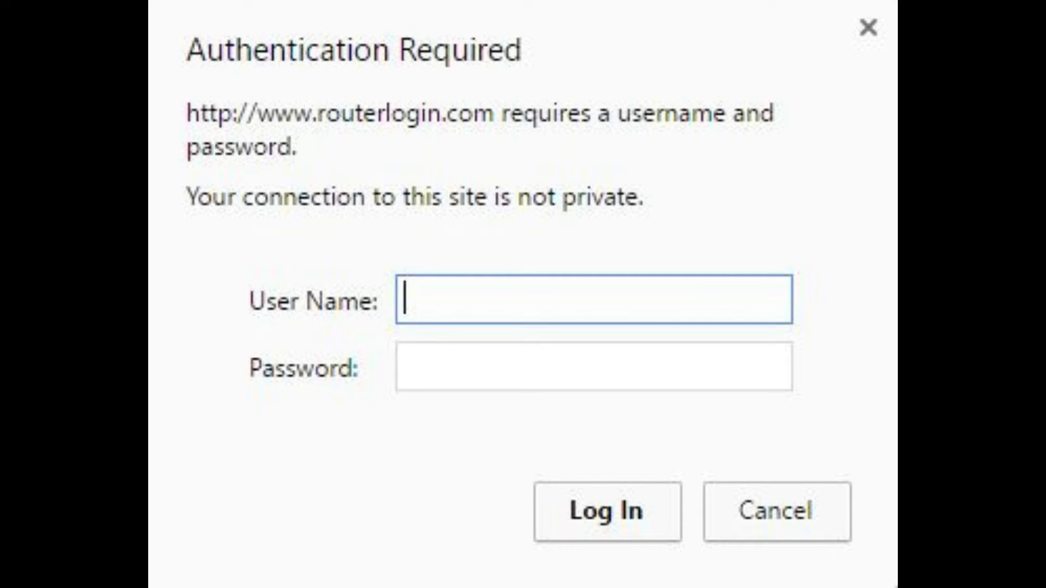
Step: Log into the router and reach LAN Setup under Advanced > Setup, showing the address reservation table
click(603, 514)
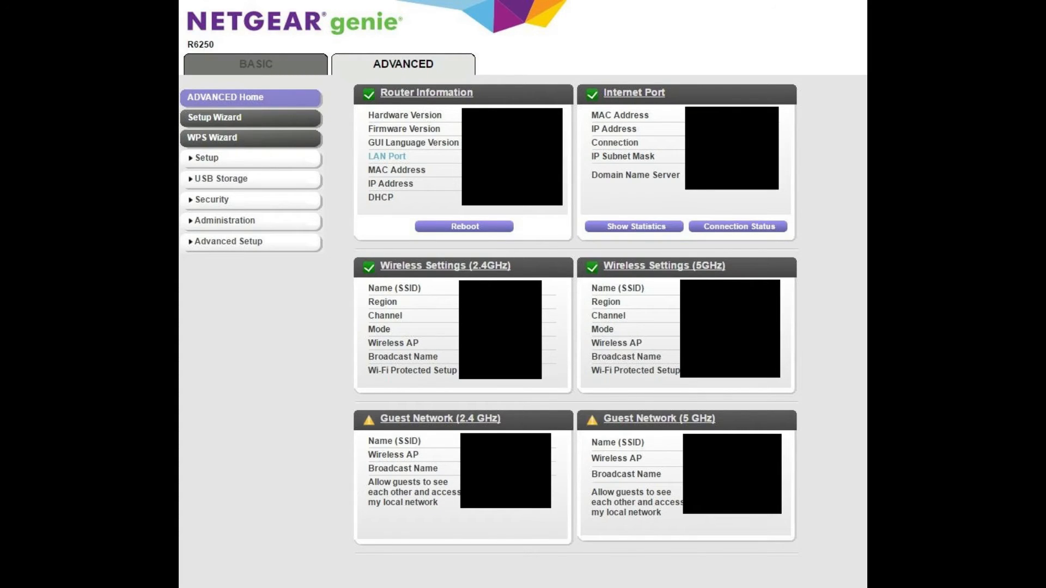
click(207, 158)
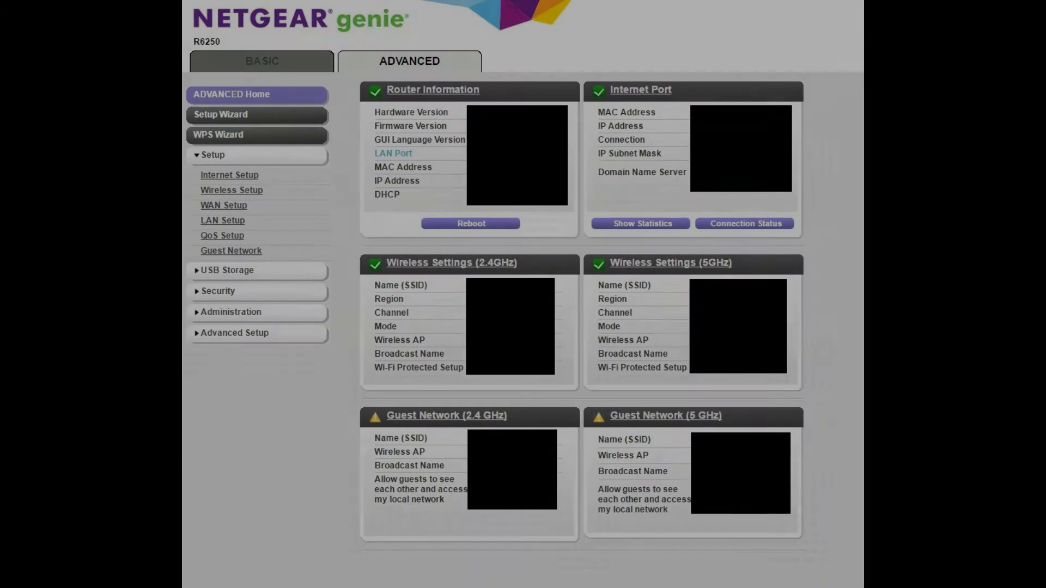
click(222, 220)
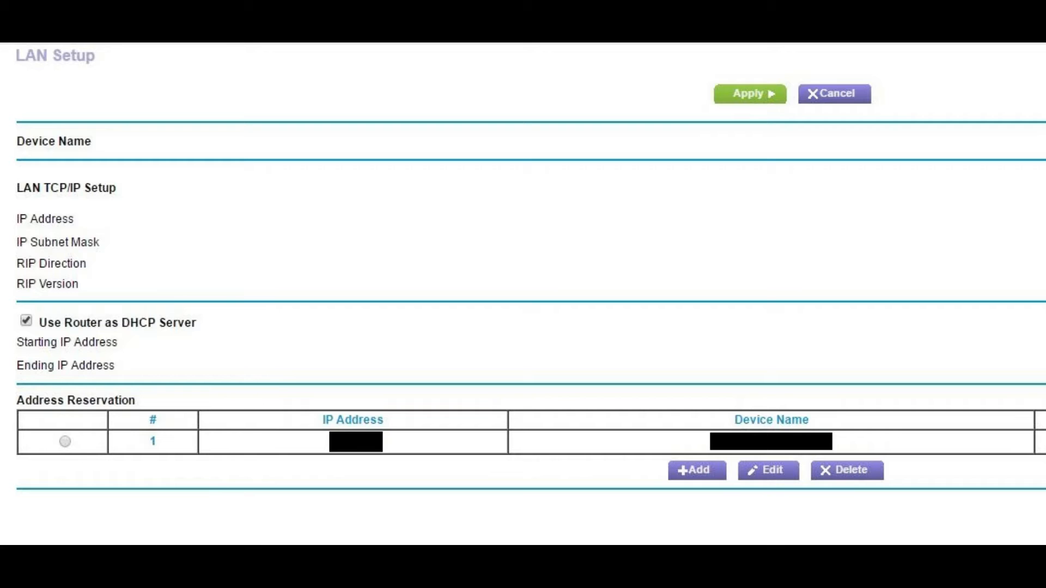
click(695, 471)
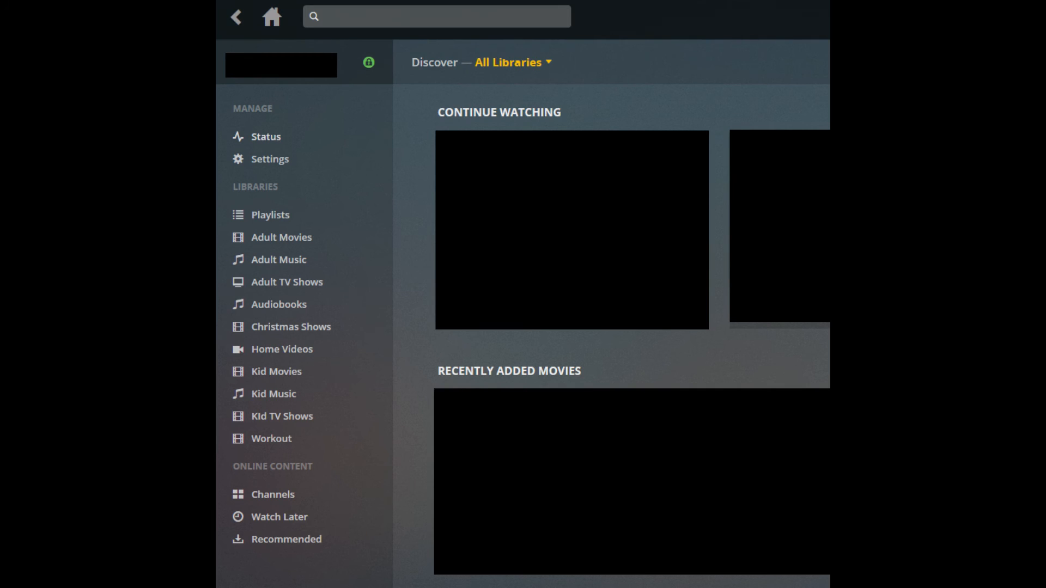
Step: Retry the Remote Access check in Plex server settings for manual public port 32400
click(269, 159)
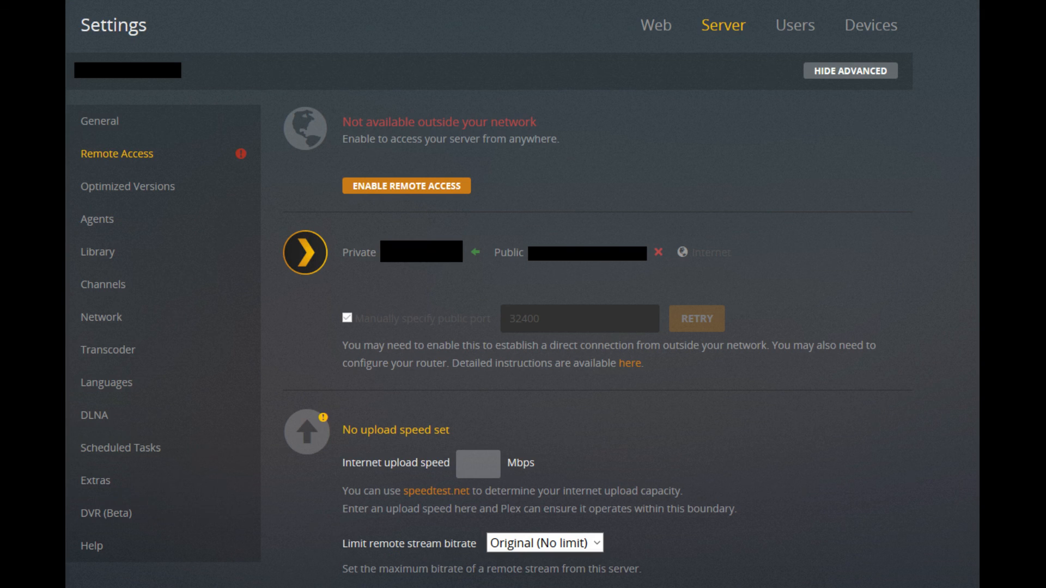
click(405, 185)
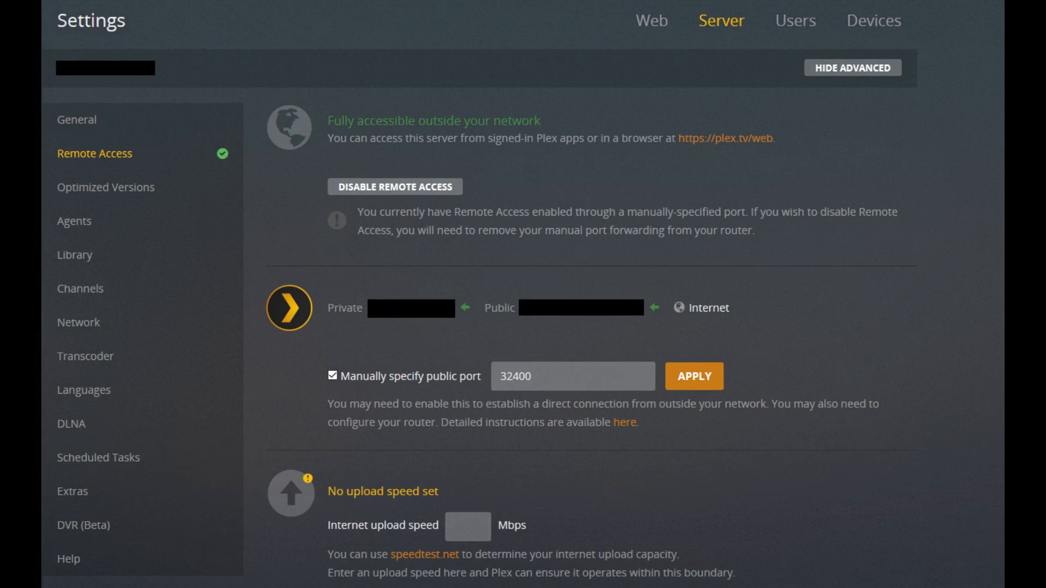